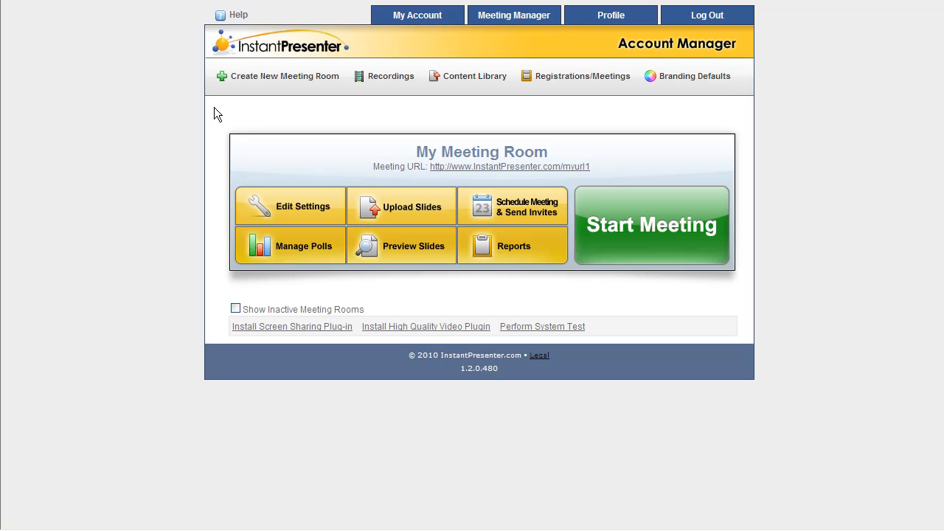
mouse_move(421, 155)
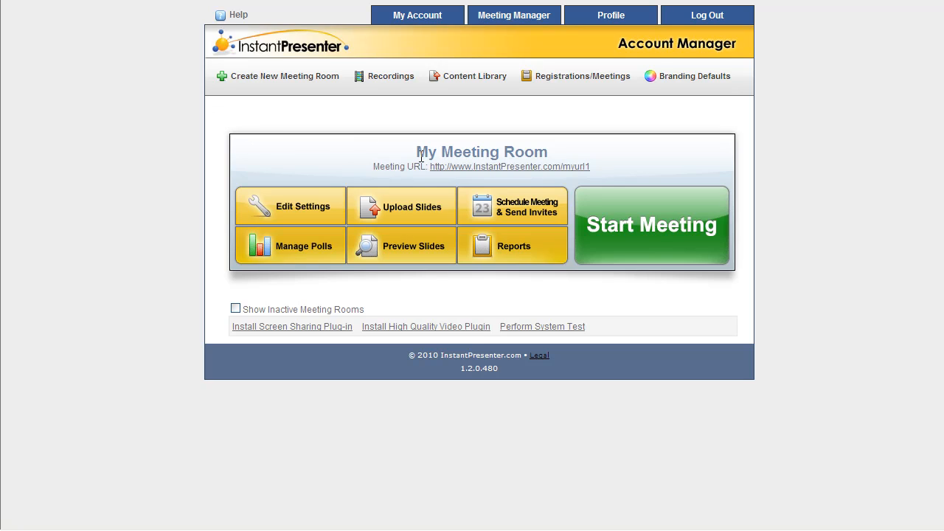
mouse_move(397, 155)
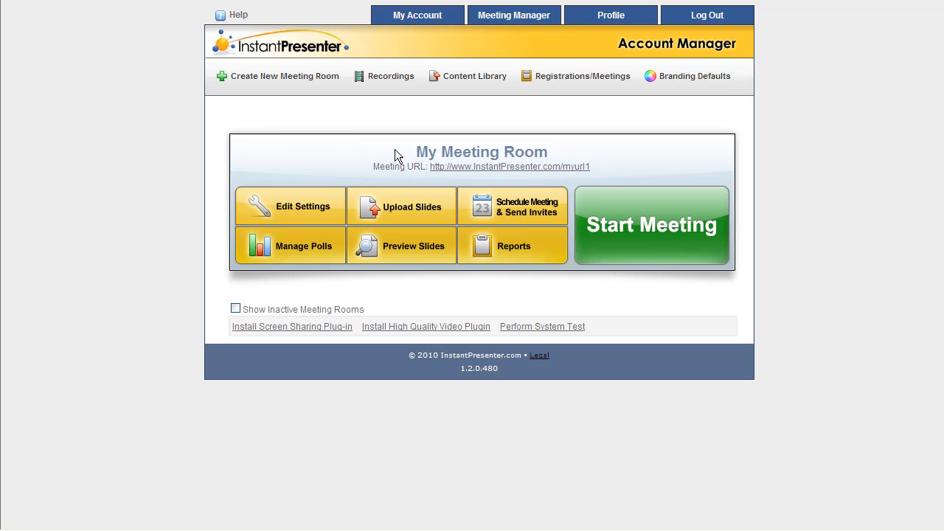
mouse_move(376, 165)
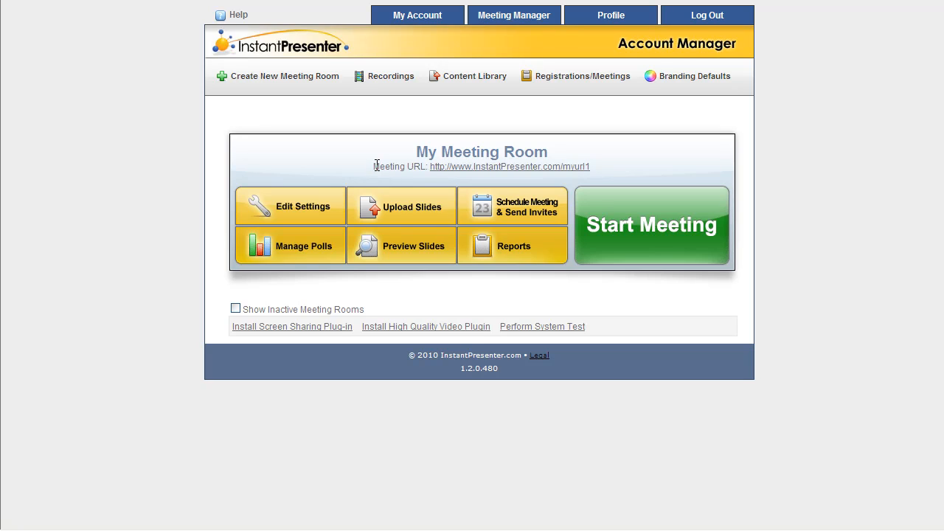
mouse_move(265, 211)
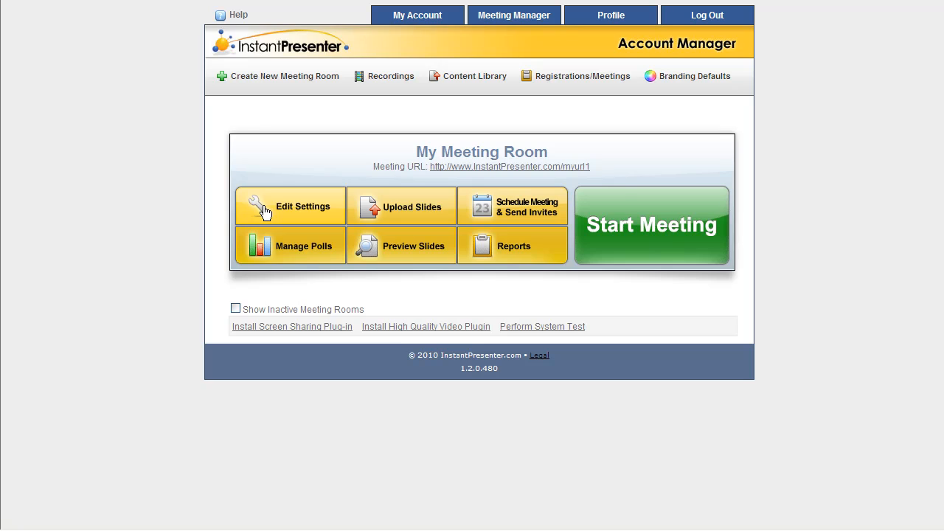
mouse_move(388, 209)
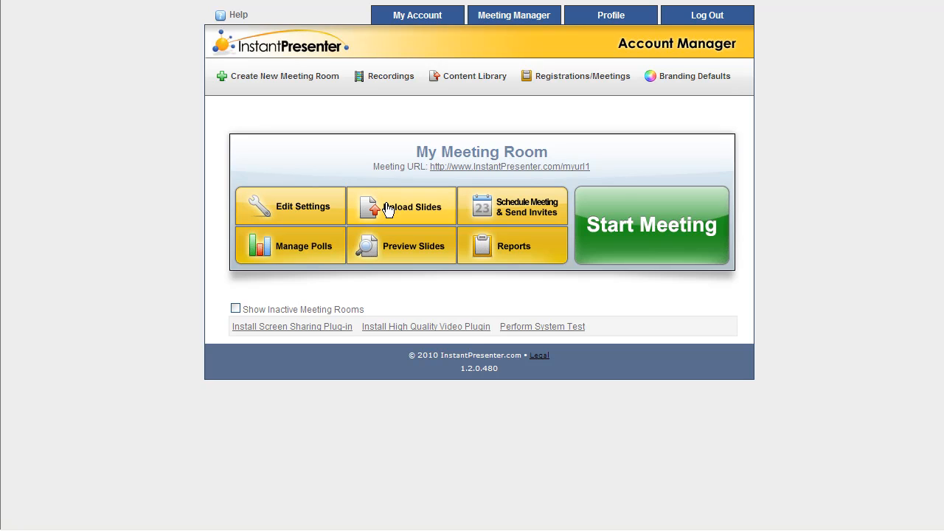
mouse_move(413, 194)
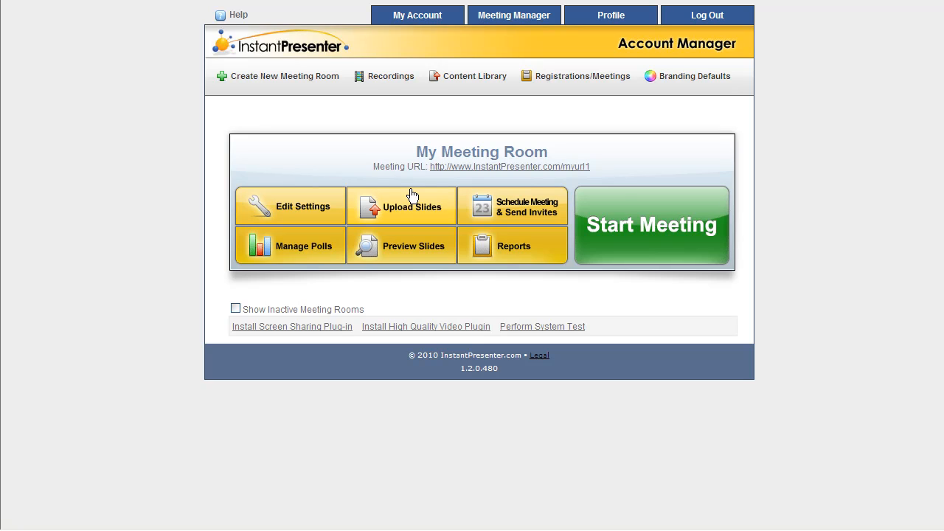
mouse_move(500, 209)
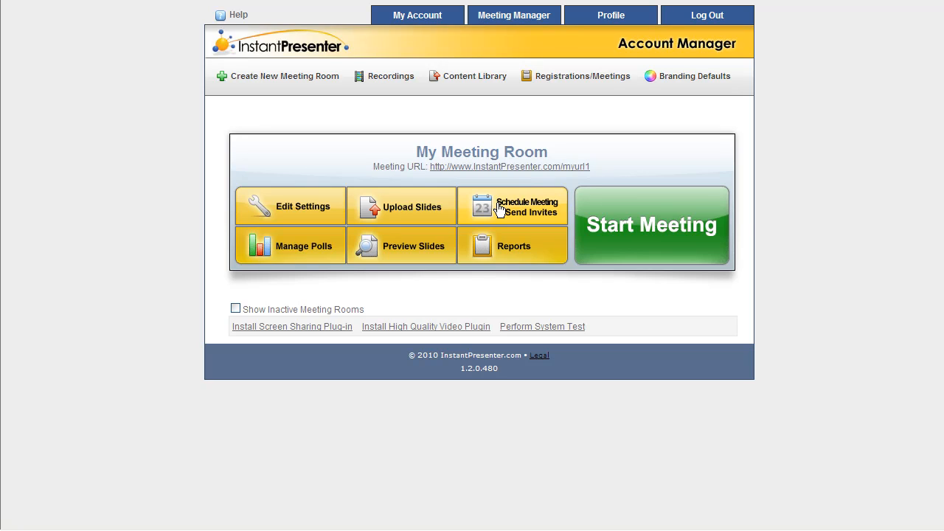
mouse_move(505, 211)
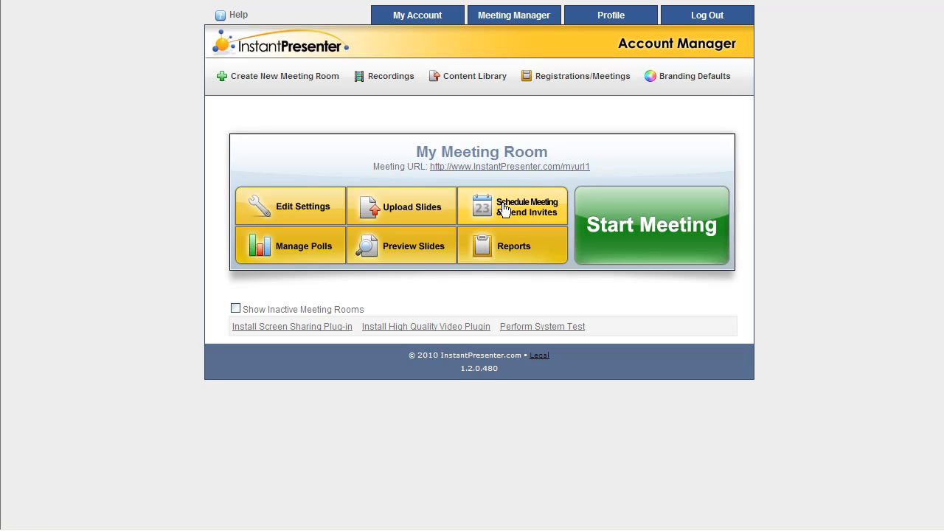
mouse_move(295, 96)
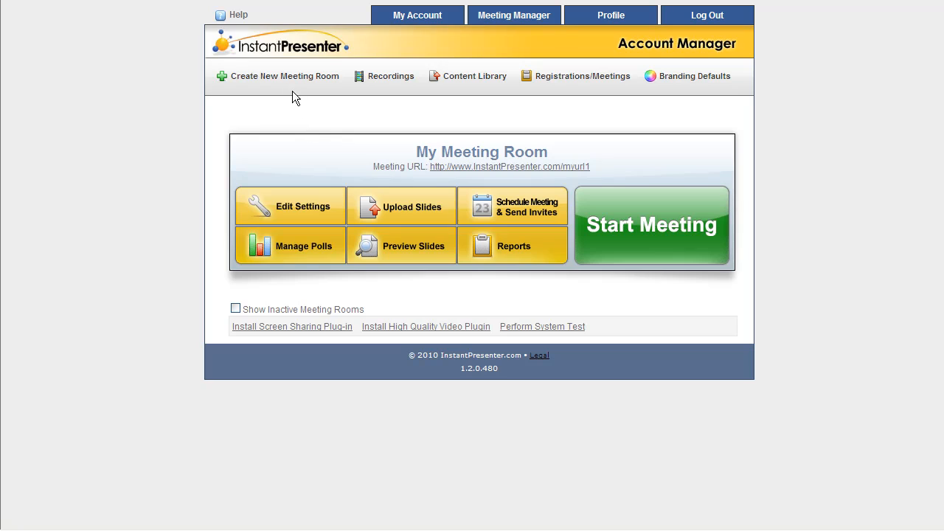
mouse_move(293, 83)
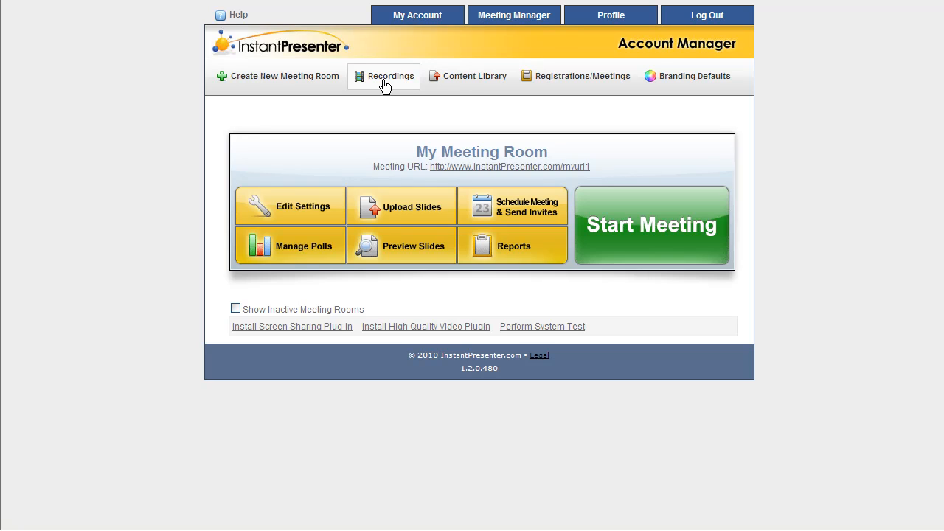
mouse_move(462, 83)
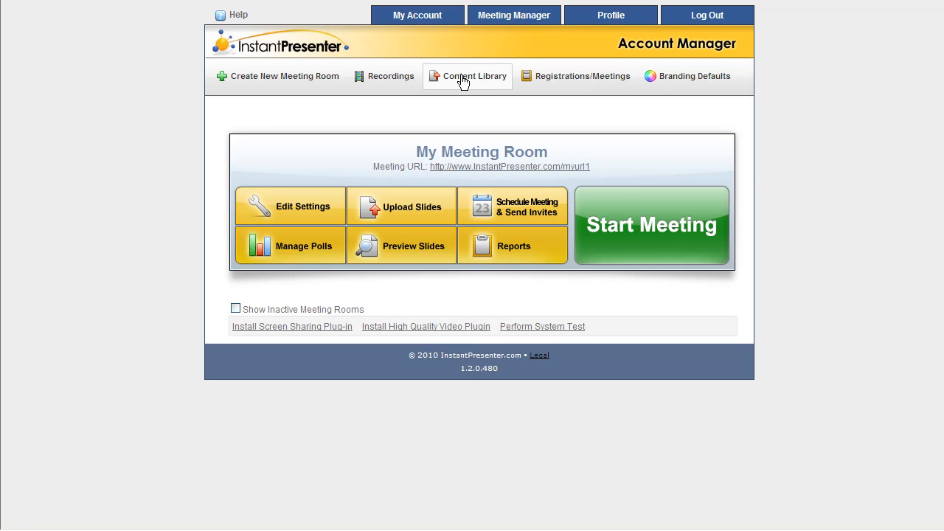
mouse_move(560, 116)
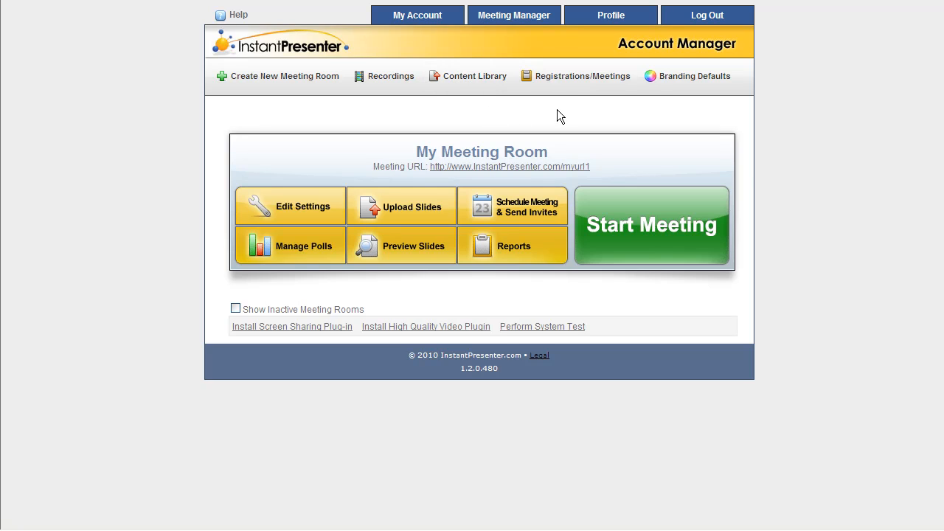
mouse_move(575, 76)
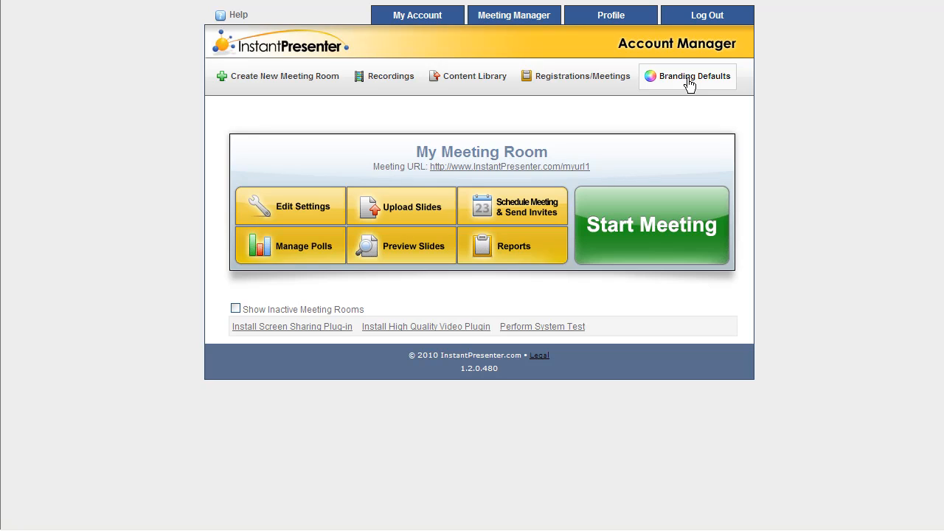
mouse_move(254, 332)
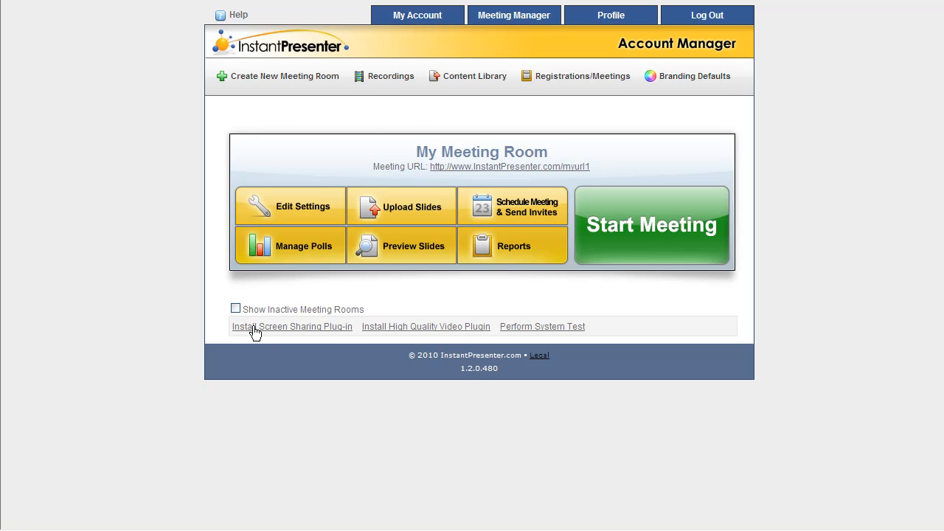
mouse_move(419, 333)
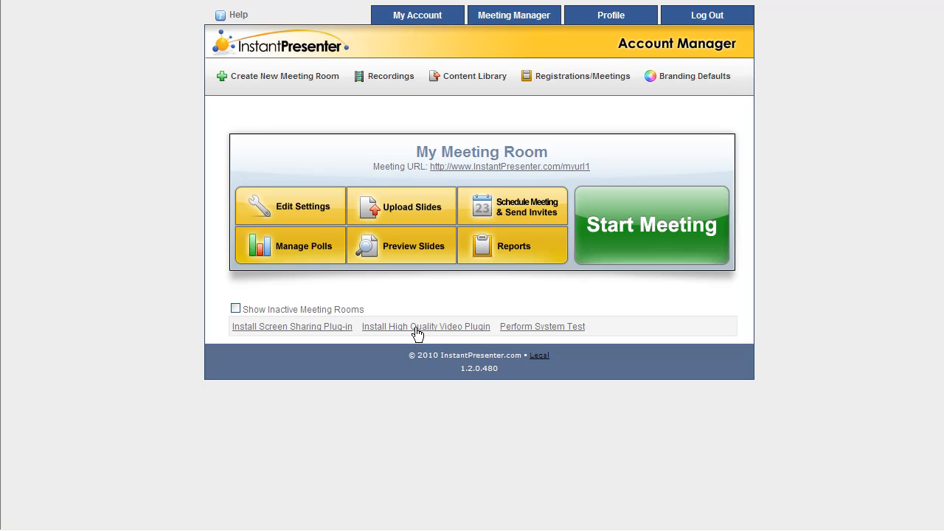
mouse_move(548, 332)
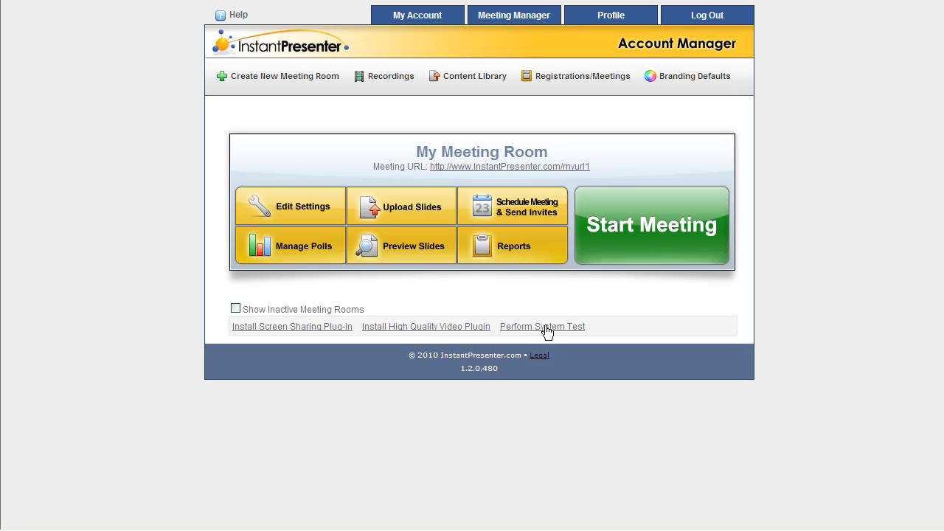
mouse_move(589, 303)
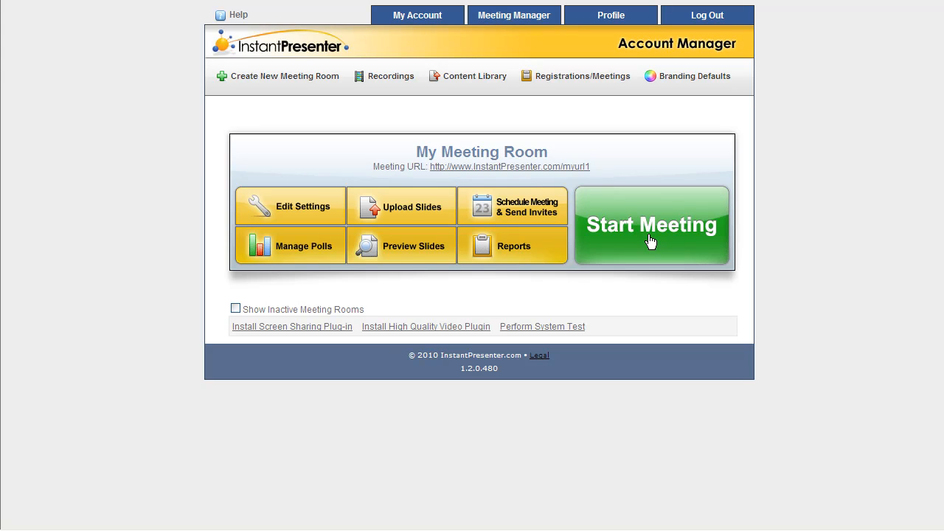
- Launch the live meeting room and confirm Yes to start the session
click(652, 225)
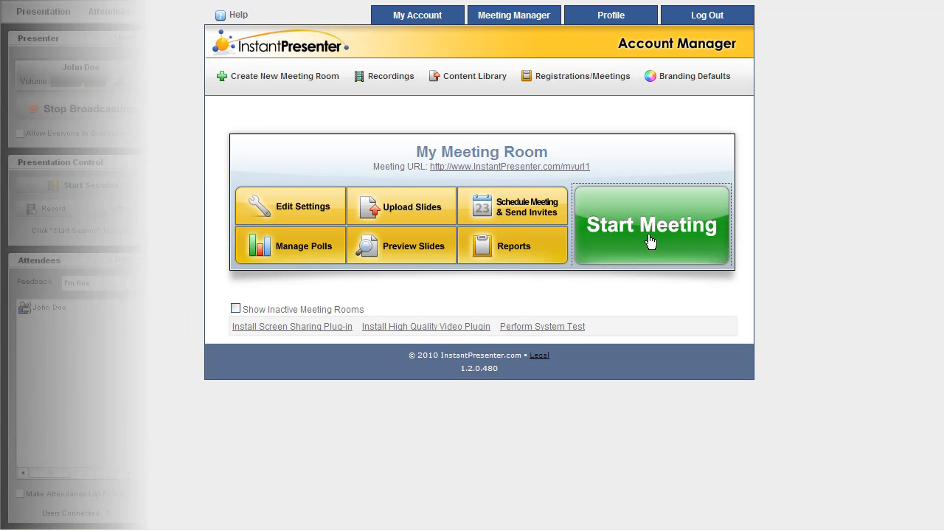
click(652, 224)
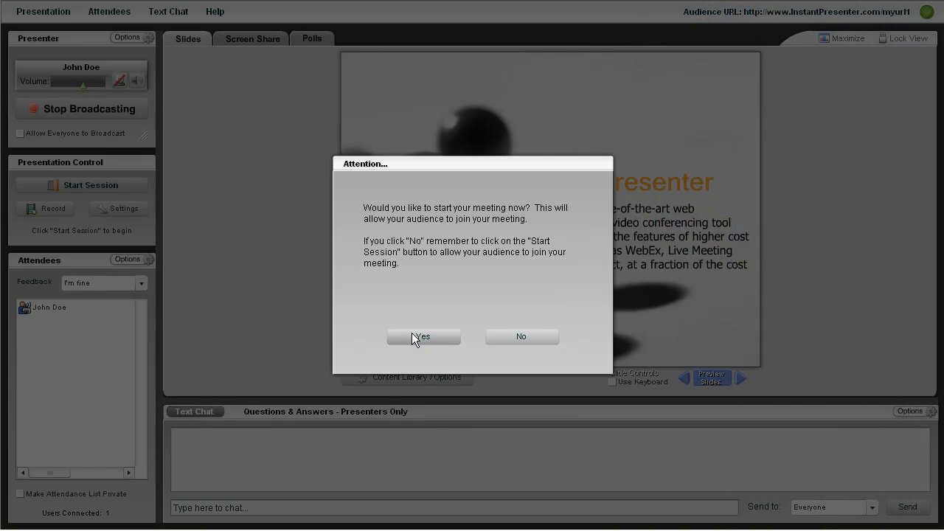
click(423, 337)
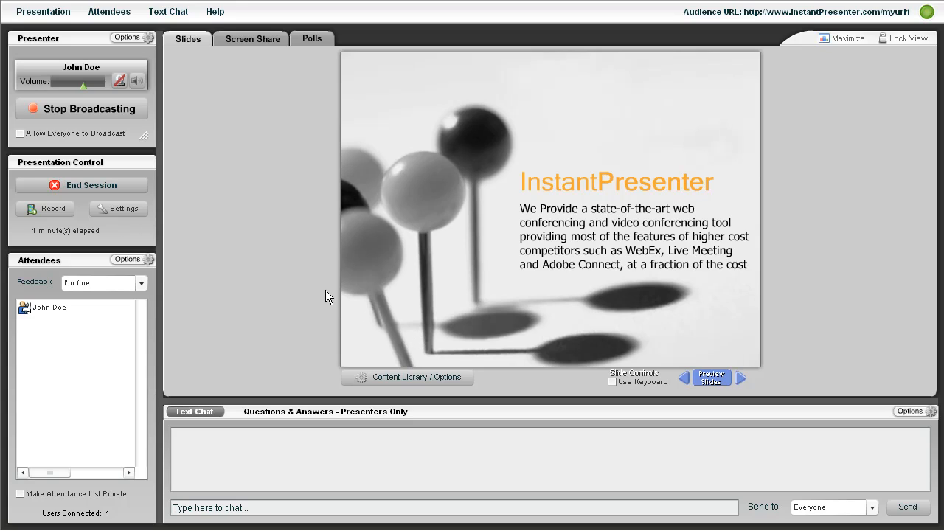
mouse_move(190, 71)
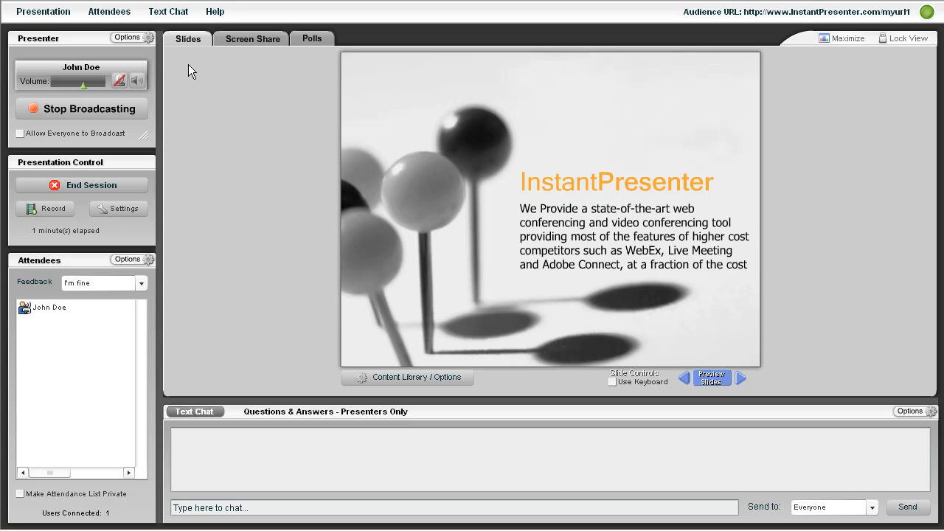
mouse_move(80, 77)
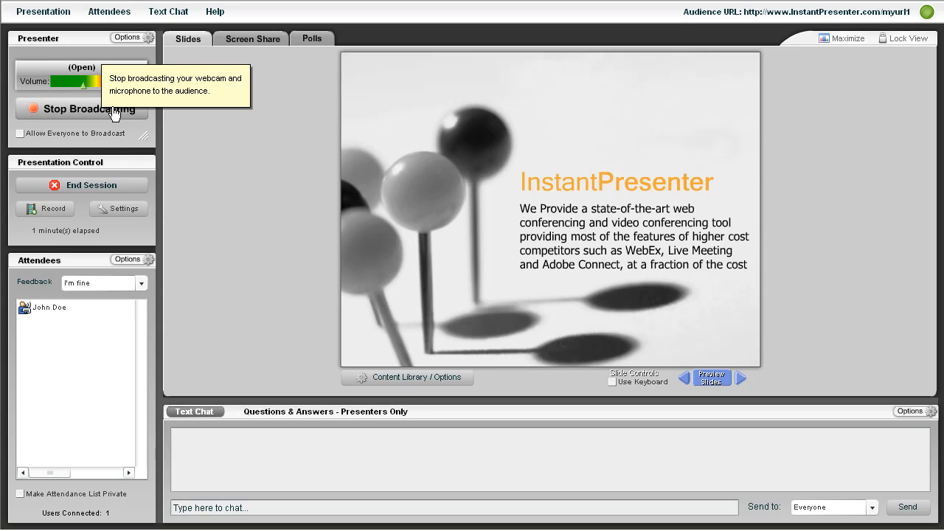
click(81, 109)
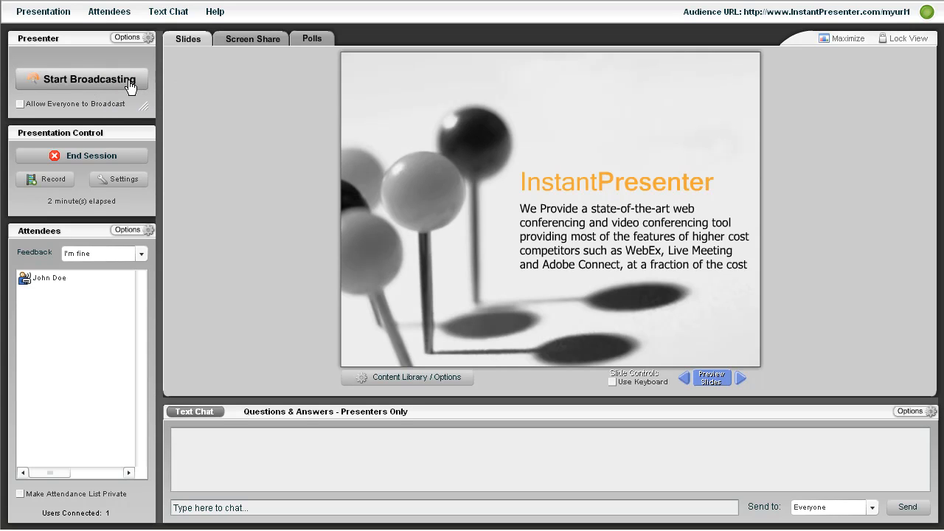
click(81, 79)
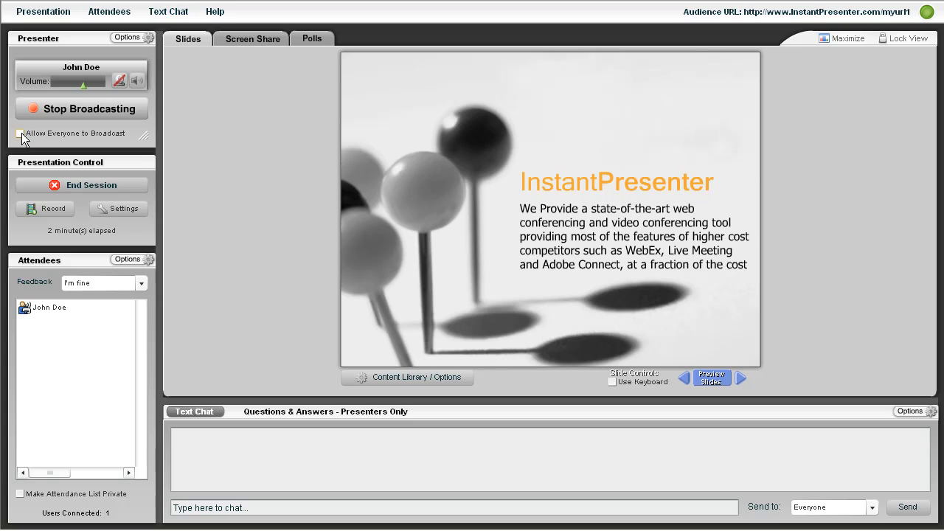
mouse_move(20, 133)
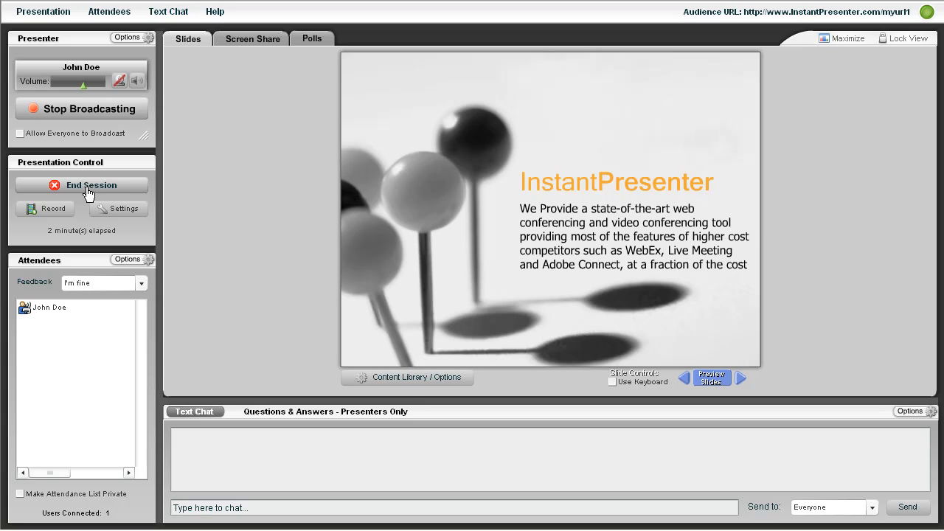
mouse_move(101, 212)
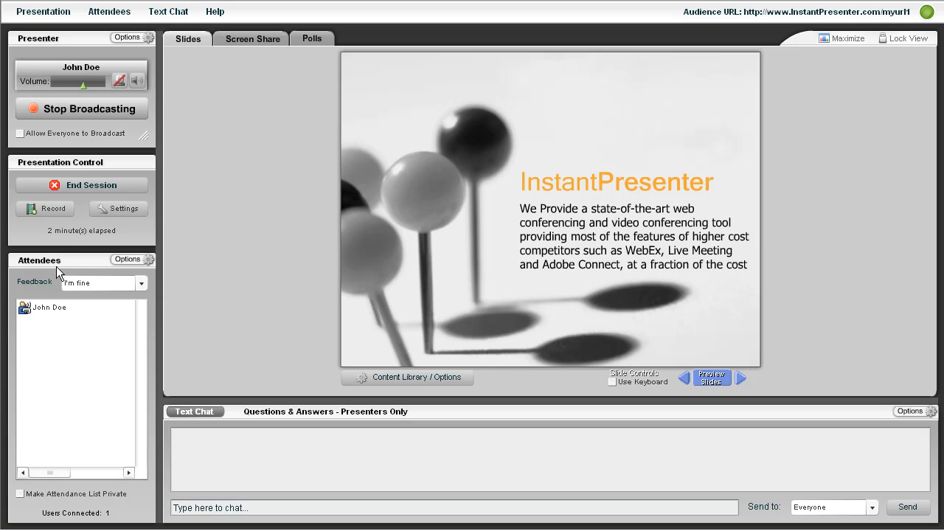
- Select an attendee and bring up their options menu, showing Disconnect
click(50, 307)
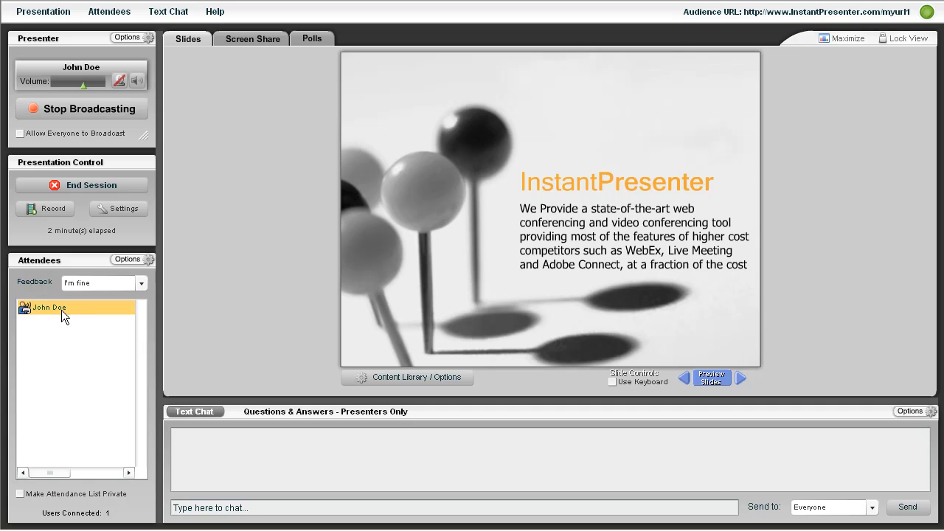
right_click(49, 308)
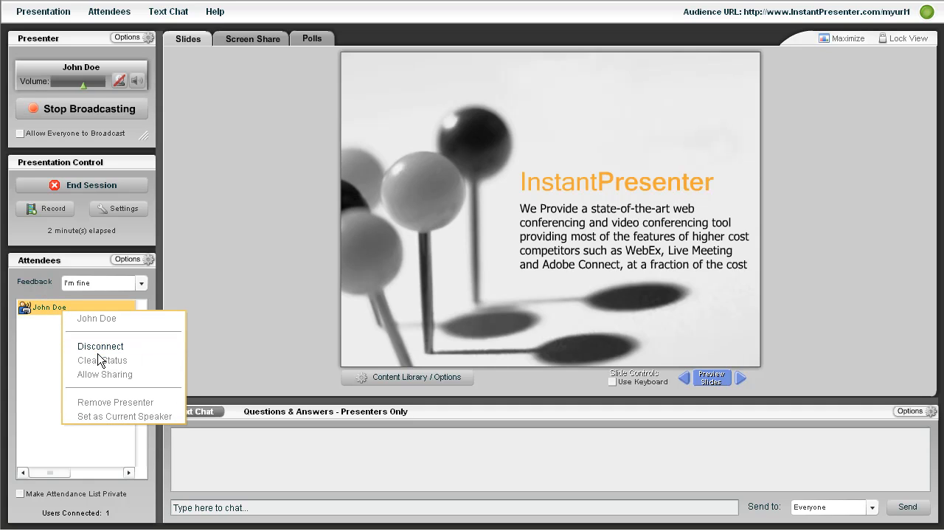
mouse_move(137, 419)
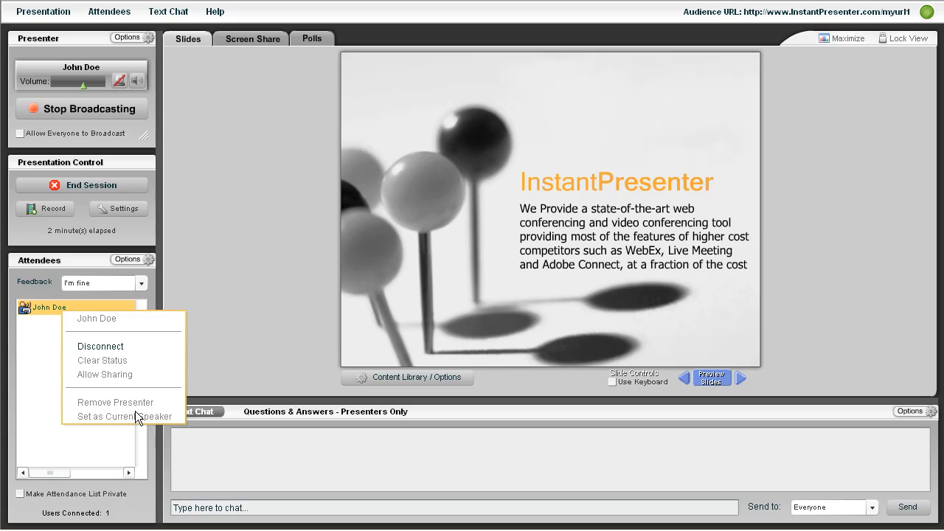
mouse_move(35, 405)
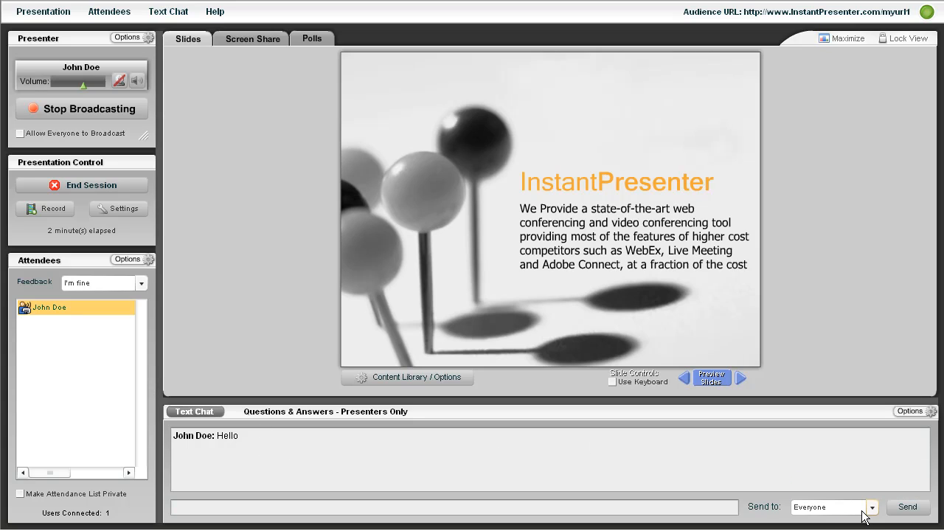
mouse_move(242, 358)
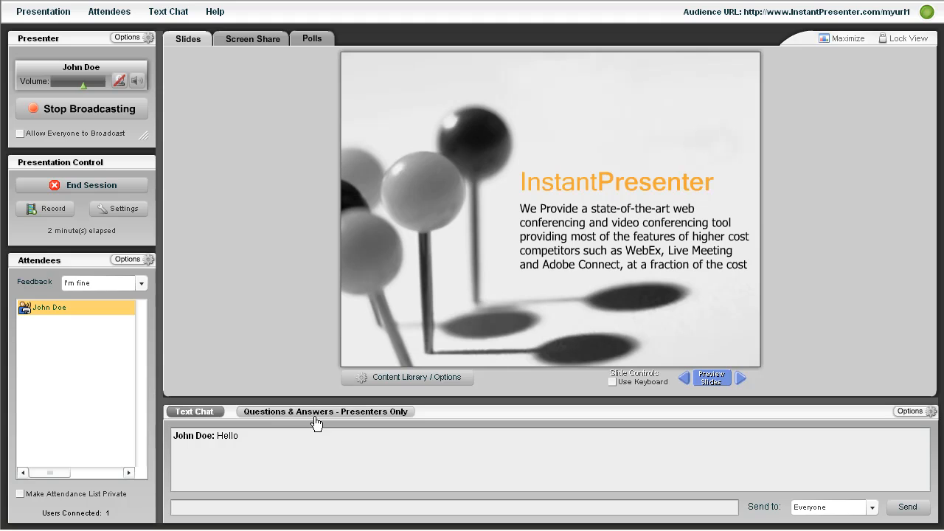
- Page through slides with the arrows, then pick Highest Quality Video from slide previews
click(742, 377)
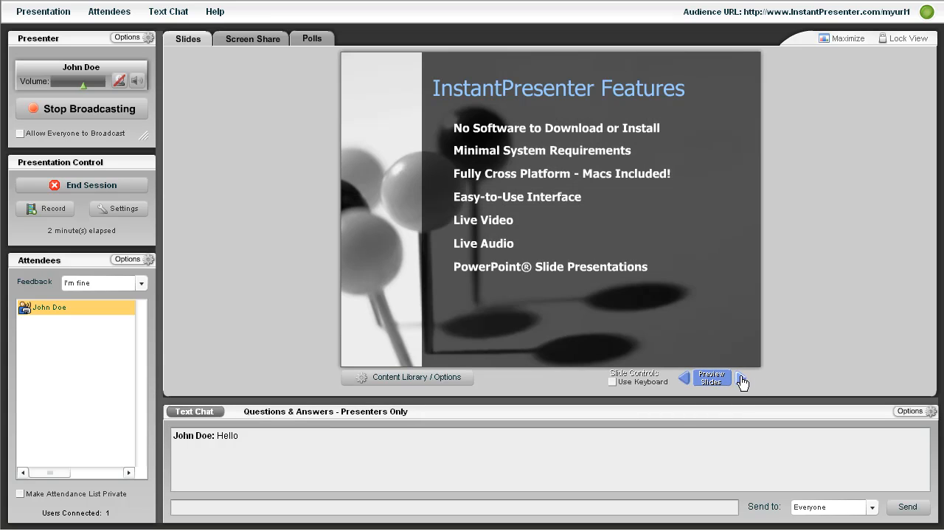
click(740, 378)
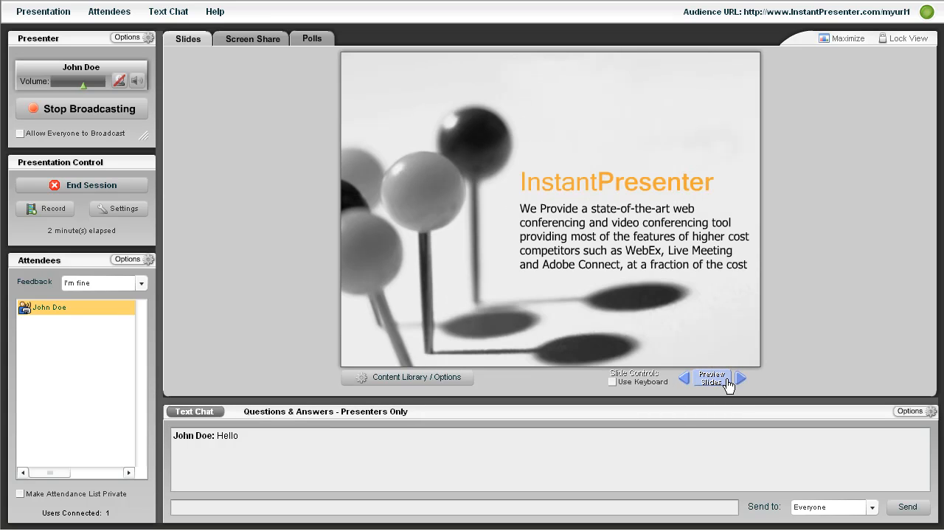
click(741, 378)
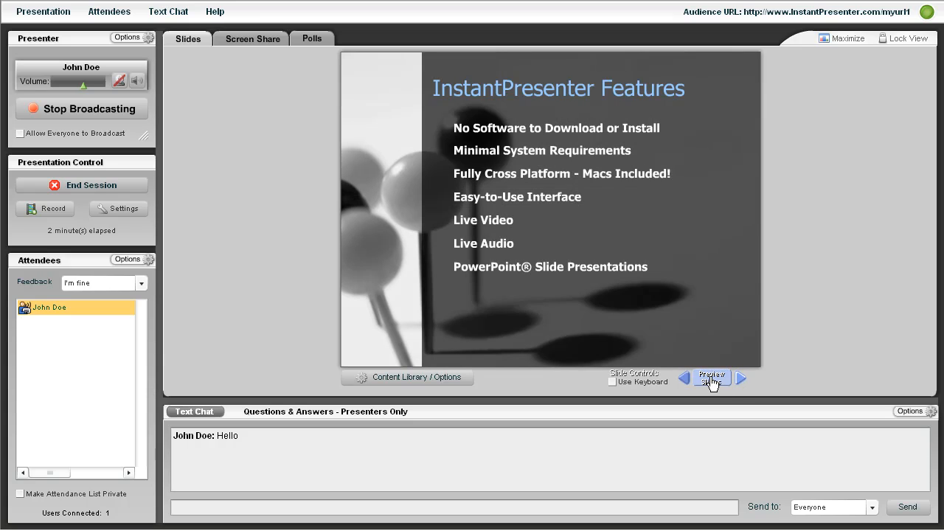
click(710, 378)
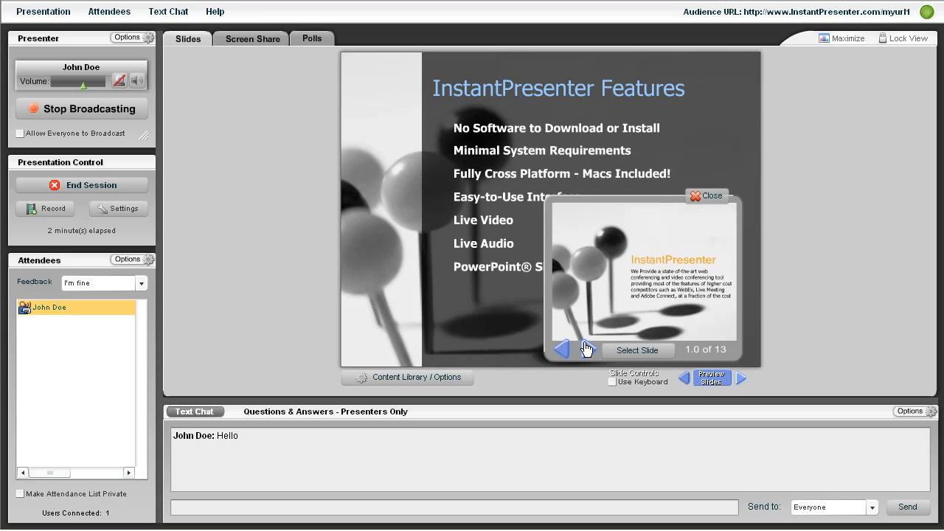
click(588, 350)
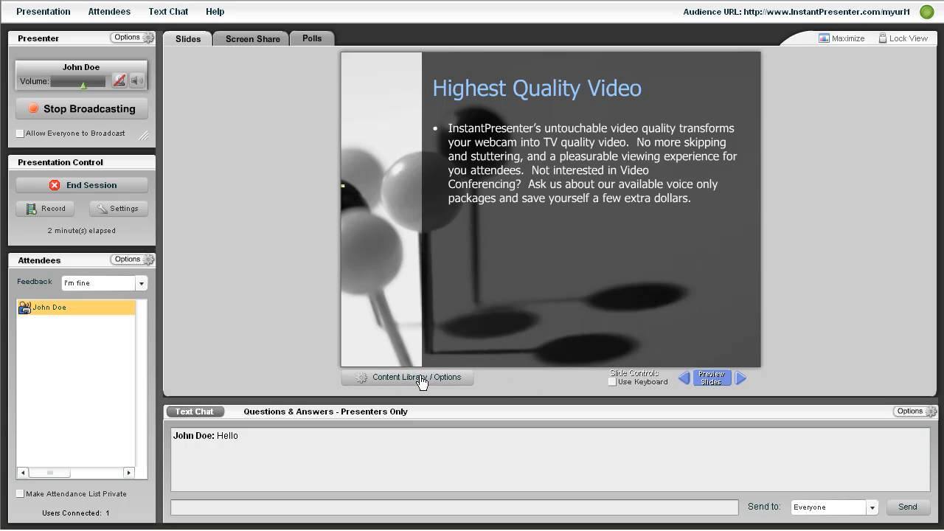
- View the presentation content options, then show the screen sharing panel
click(408, 377)
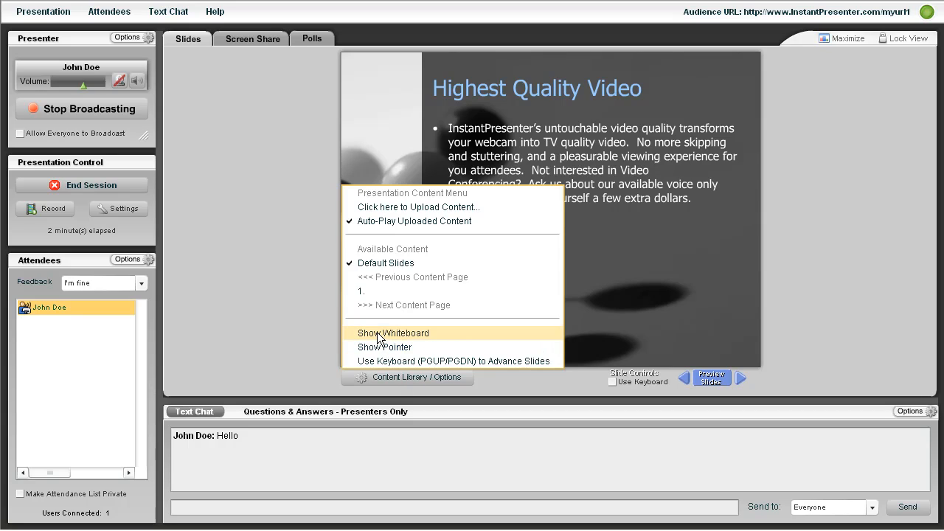
mouse_move(357, 321)
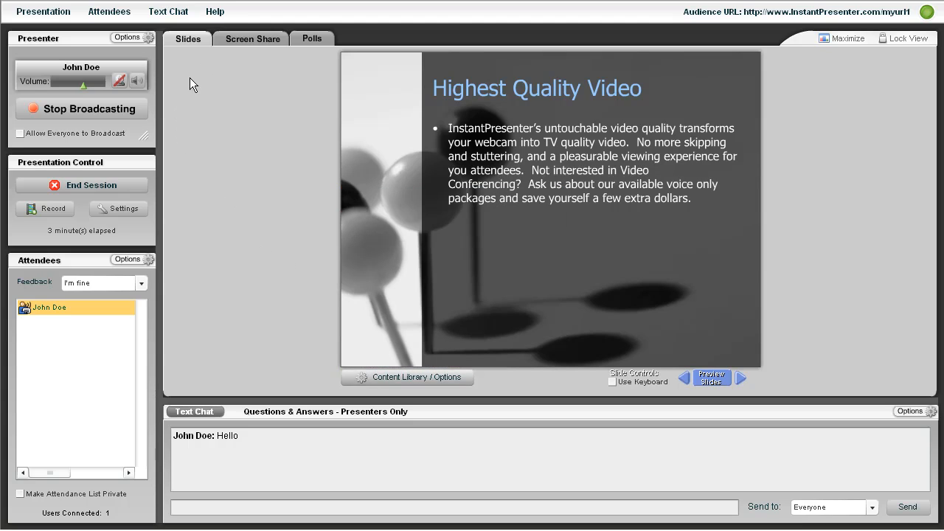
click(252, 38)
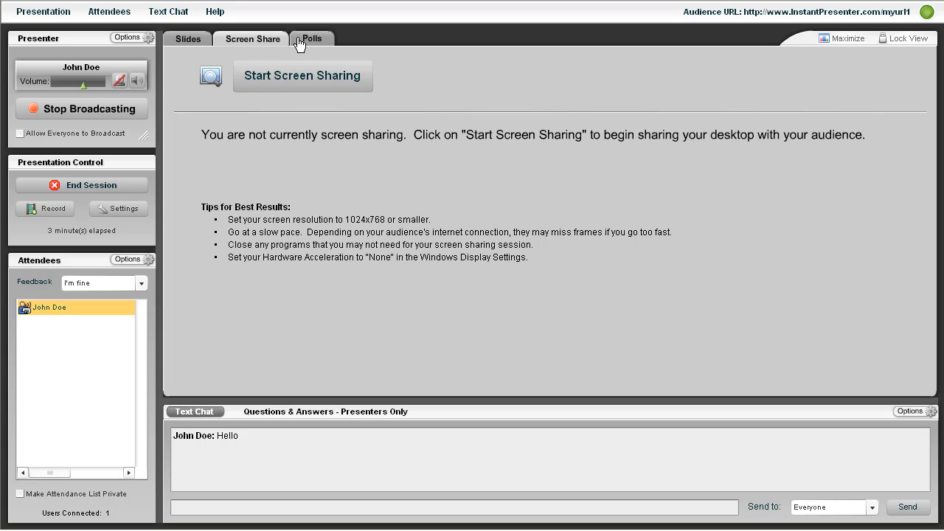
- Look at the empty Interactive Poll panel, then switch back to Slides
click(311, 38)
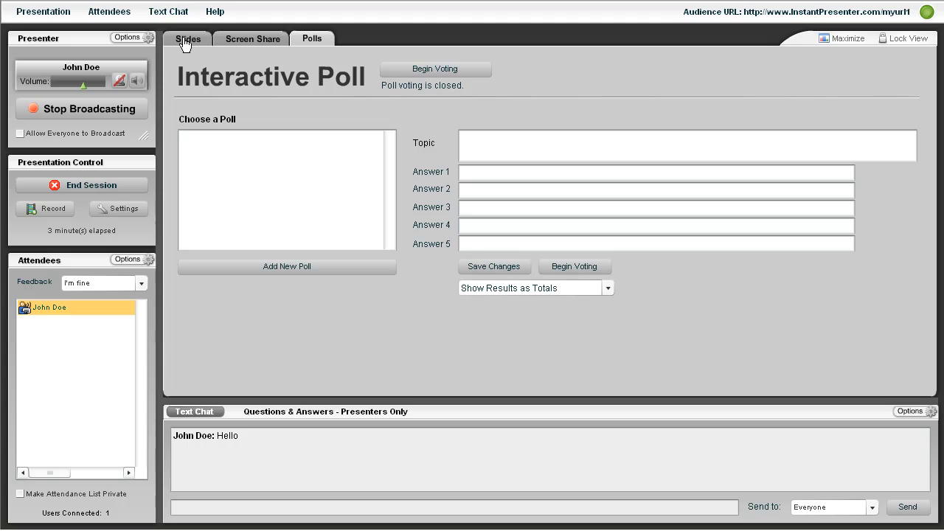
mouse_move(311, 192)
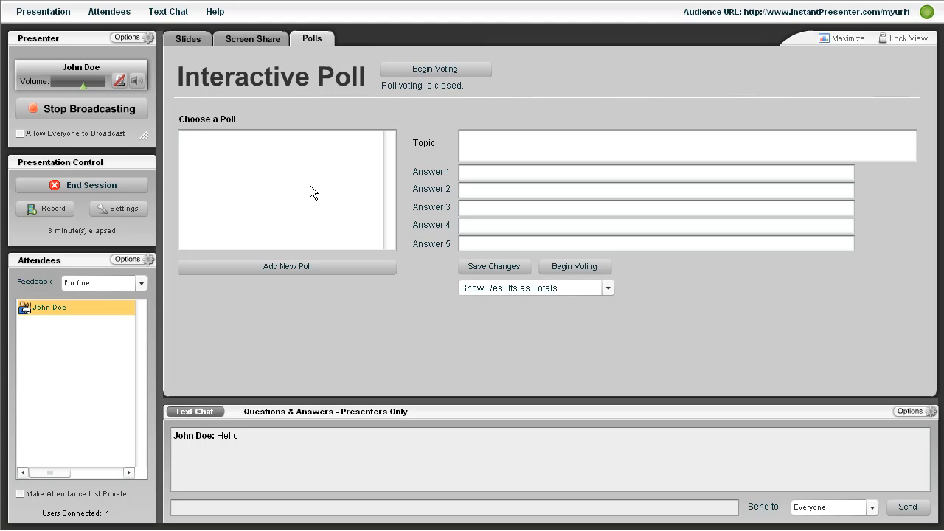
mouse_move(436, 69)
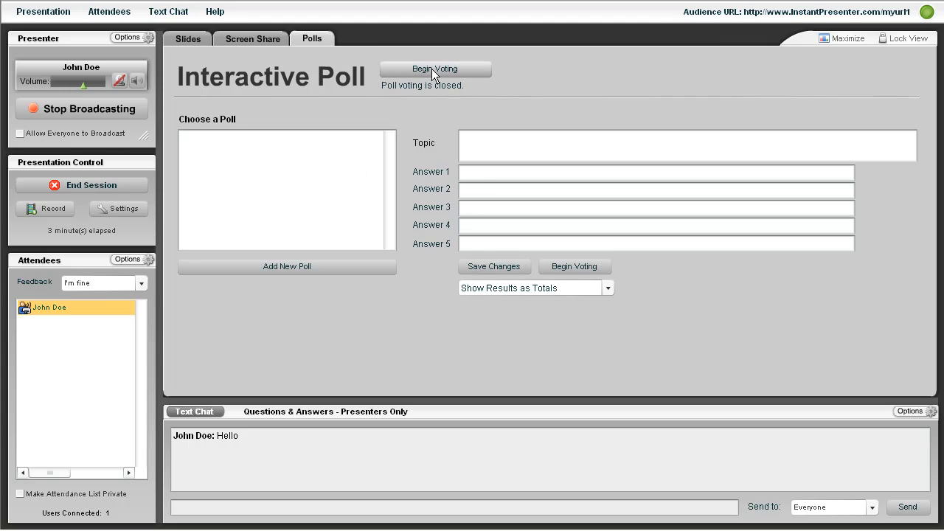
mouse_move(213, 53)
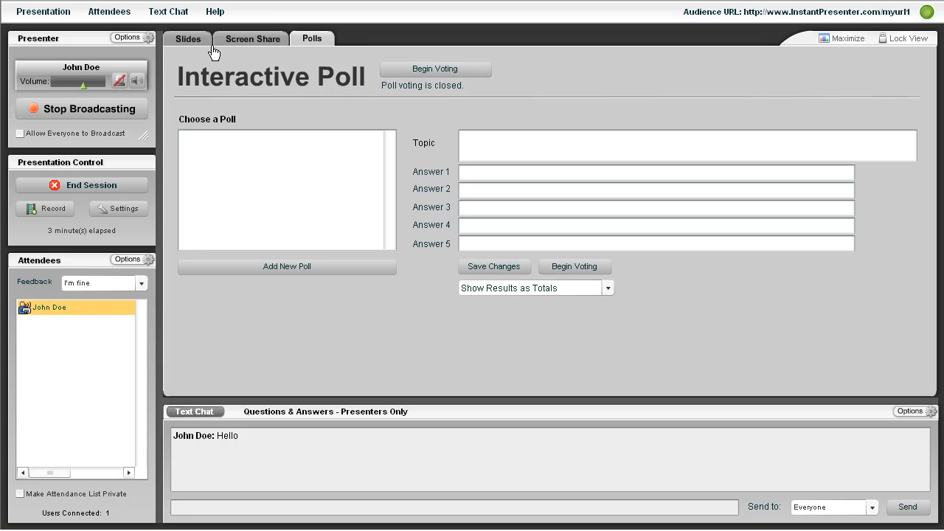
click(188, 38)
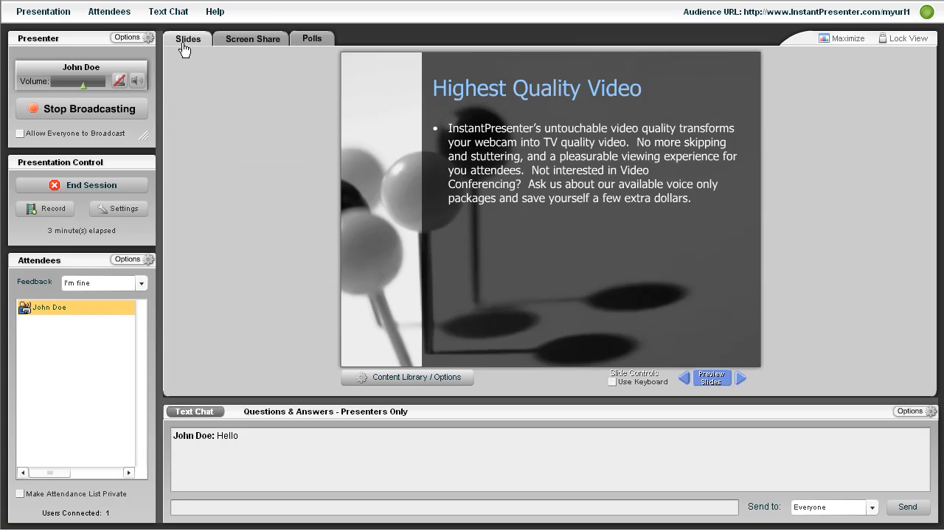
click(43, 11)
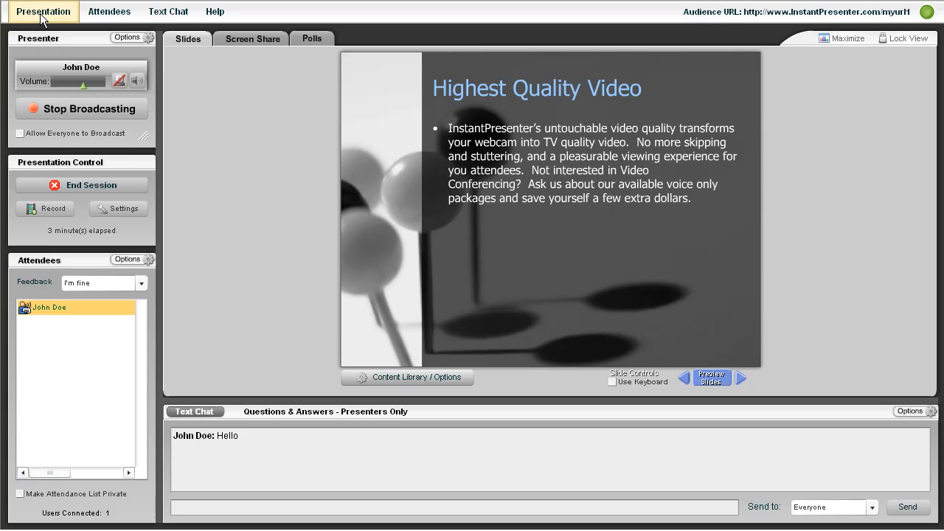
click(43, 11)
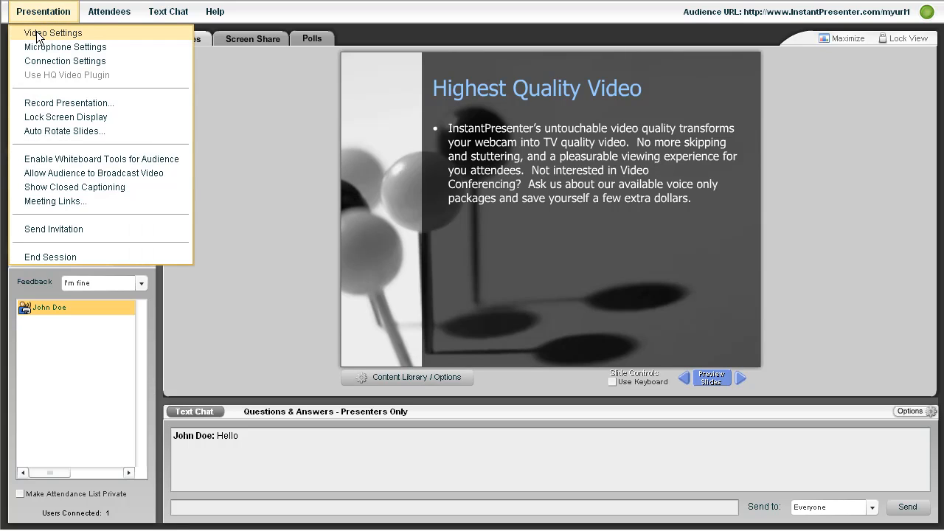
mouse_move(66, 46)
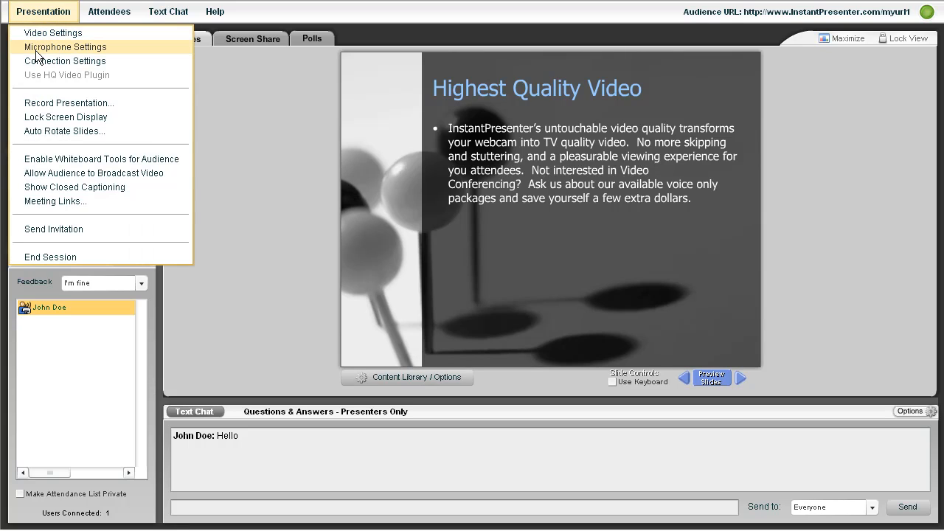
mouse_move(65, 61)
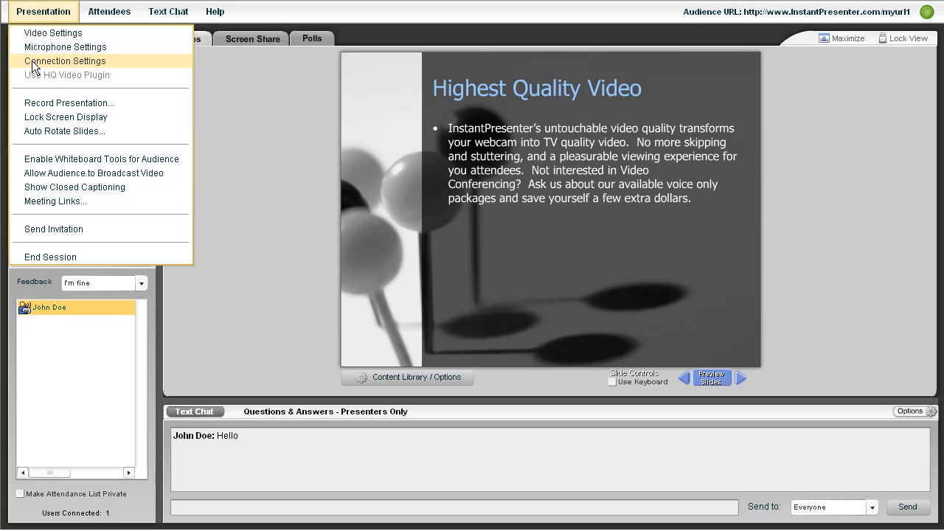
click(110, 11)
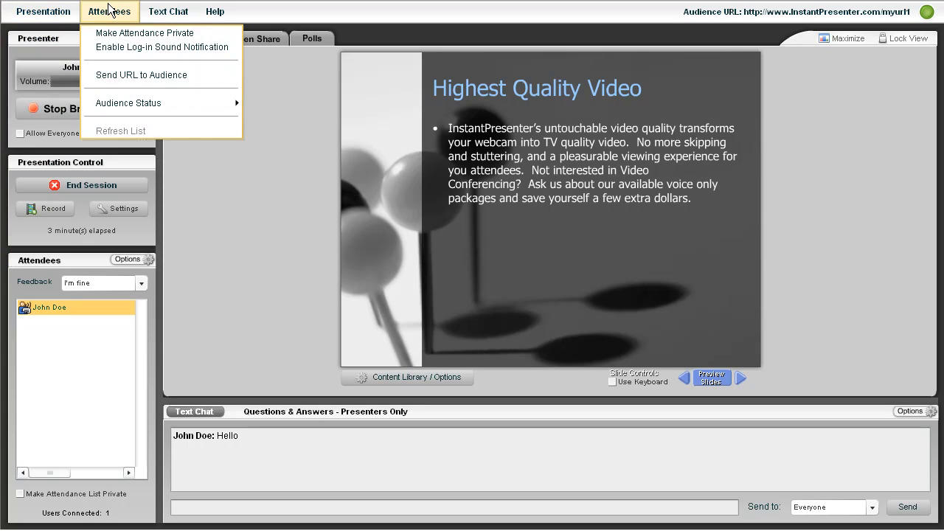
mouse_move(90, 44)
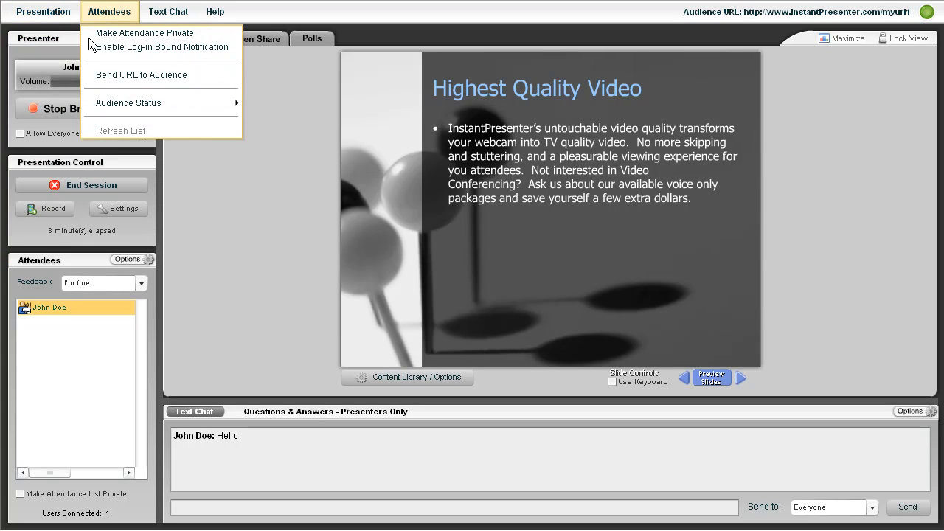
mouse_move(107, 77)
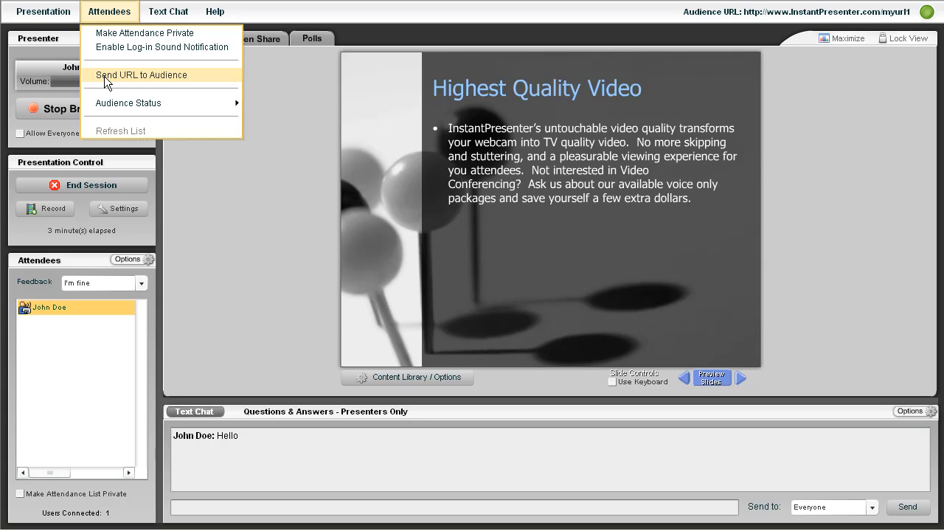
click(168, 11)
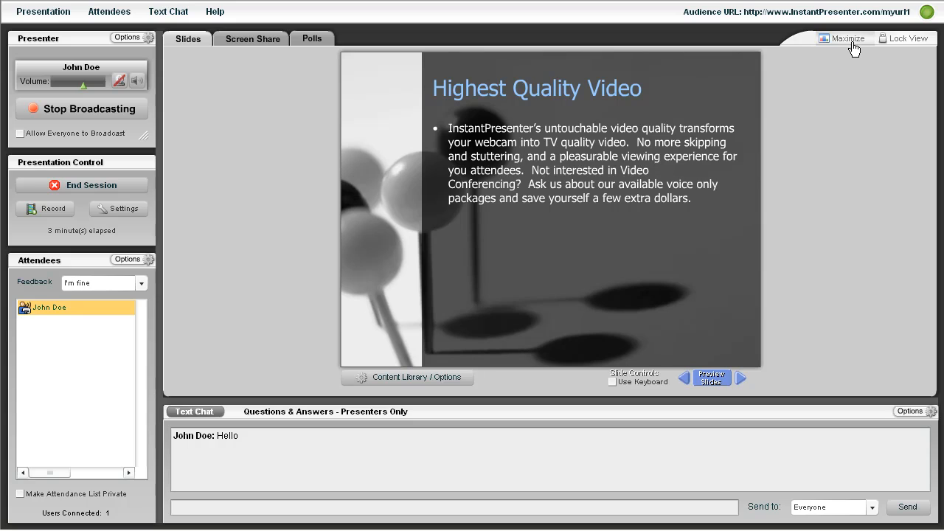
click(847, 38)
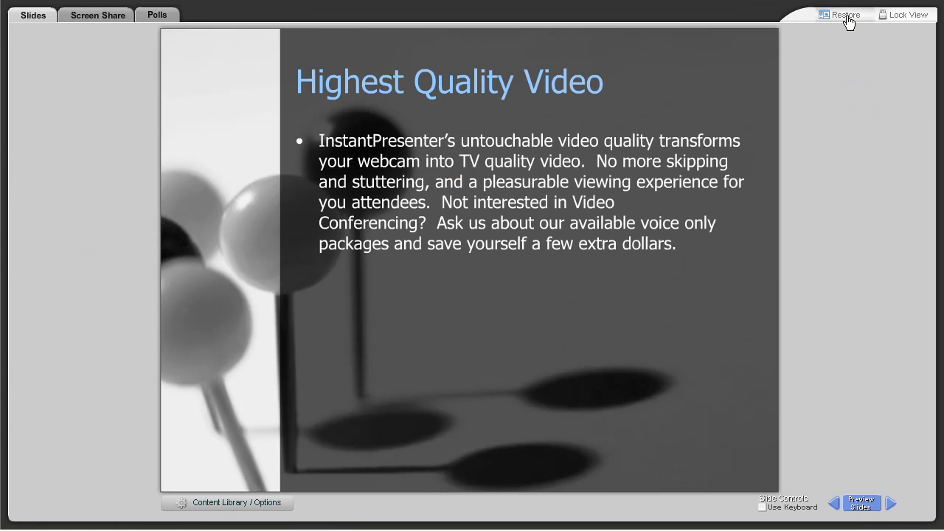
click(845, 14)
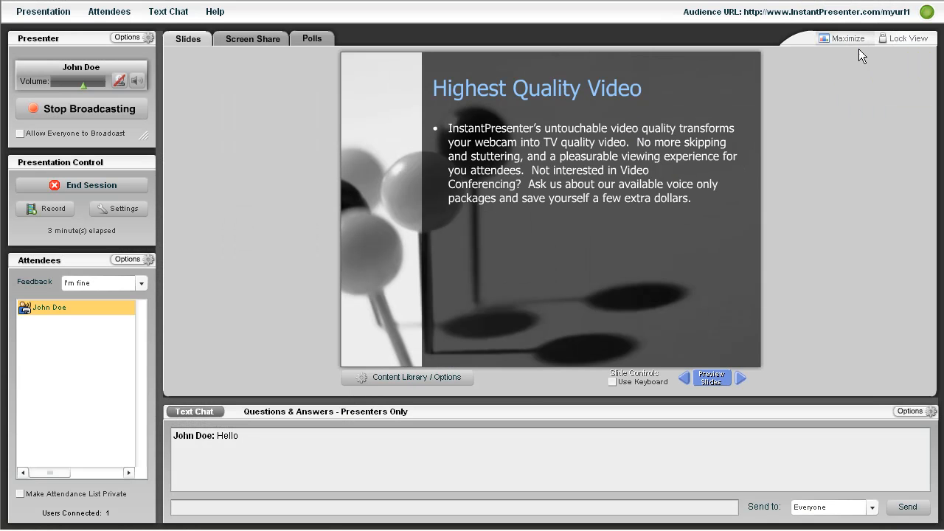
mouse_move(907, 38)
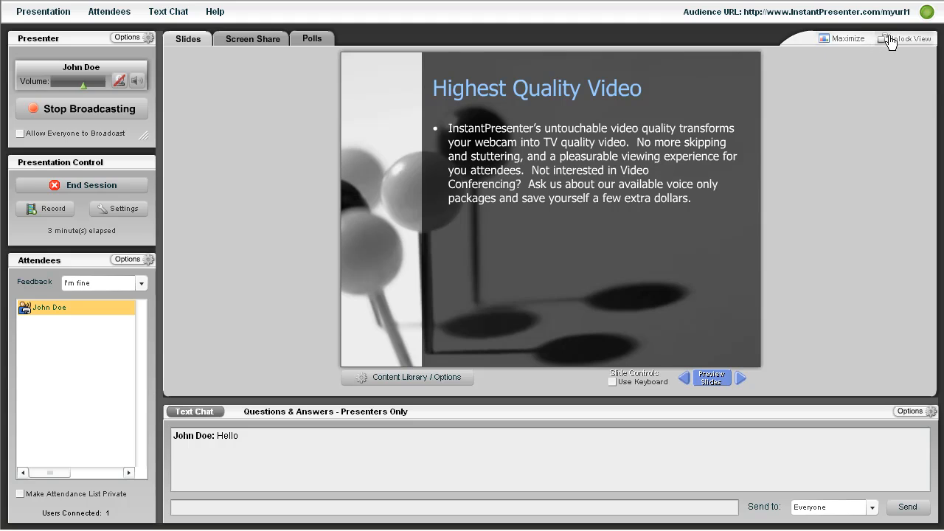
mouse_move(907, 38)
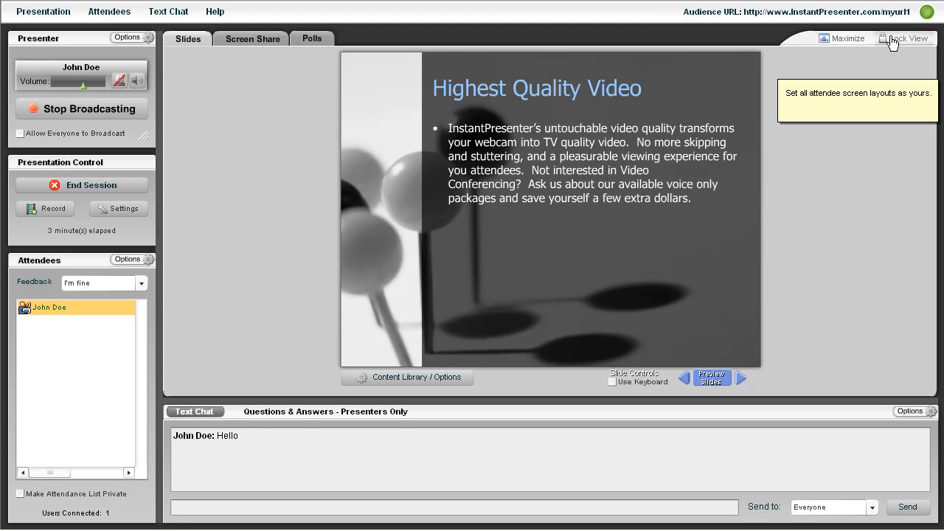